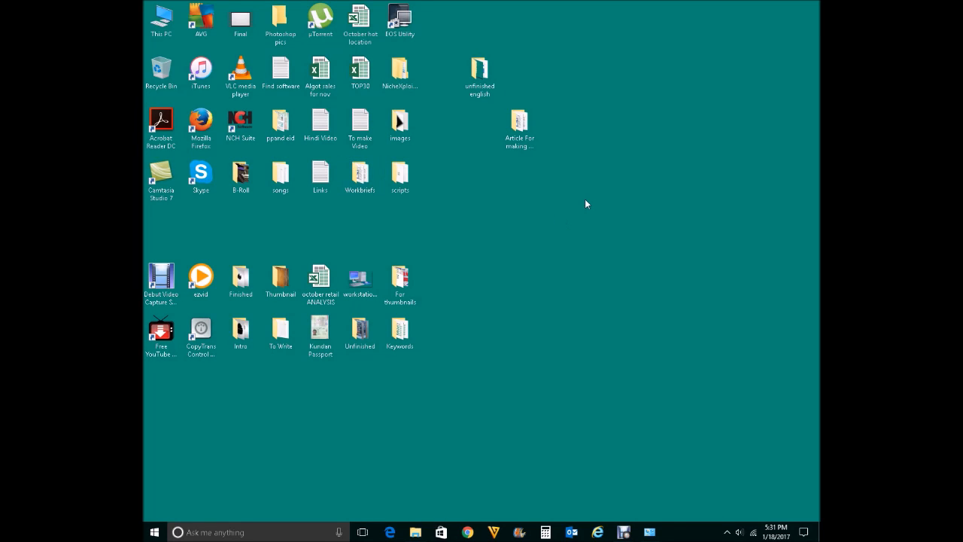
# Step: Right-click an empty spot on the desktop to show its context menu
pyautogui.rightClick(587, 204)
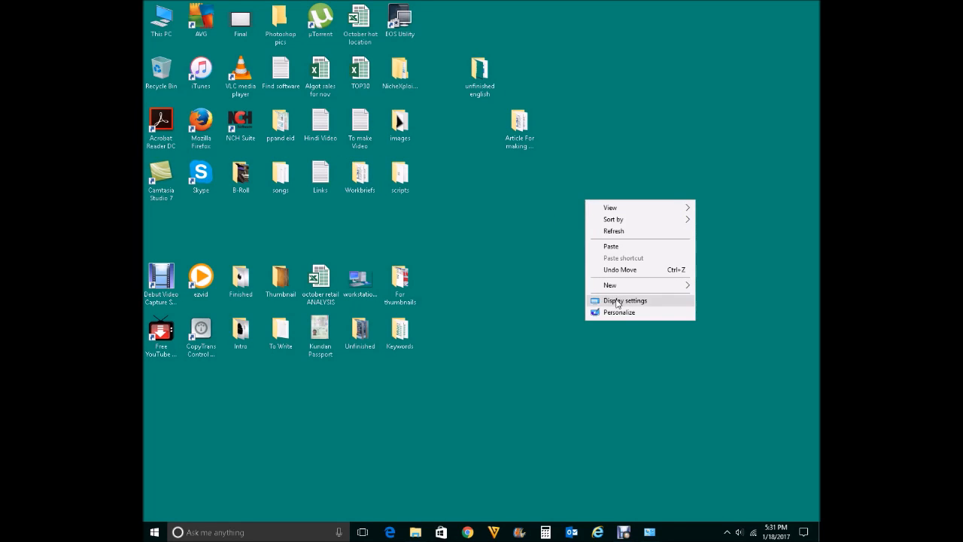
# Step: Choose Display settings to reach the Display page with scaling at 100%
pyautogui.click(625, 300)
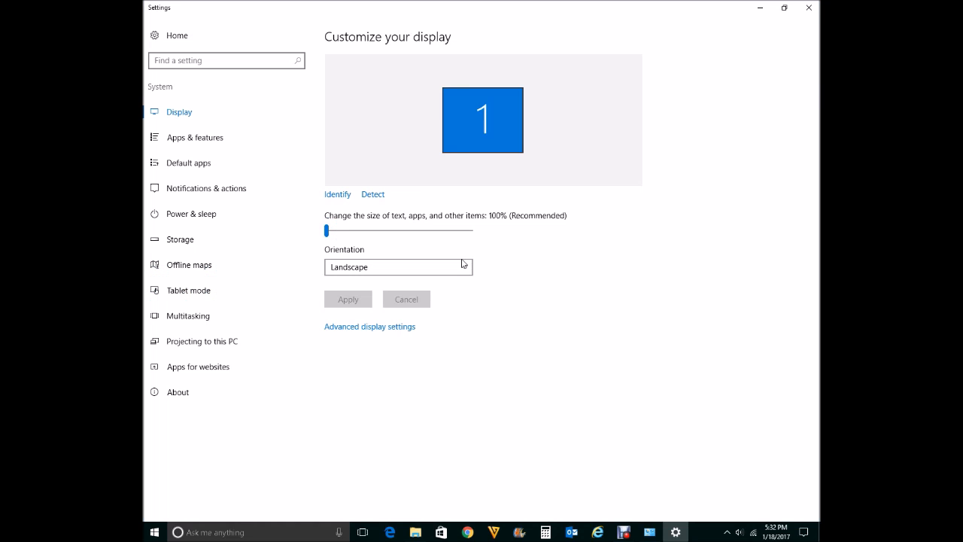
pyautogui.moveTo(349, 221)
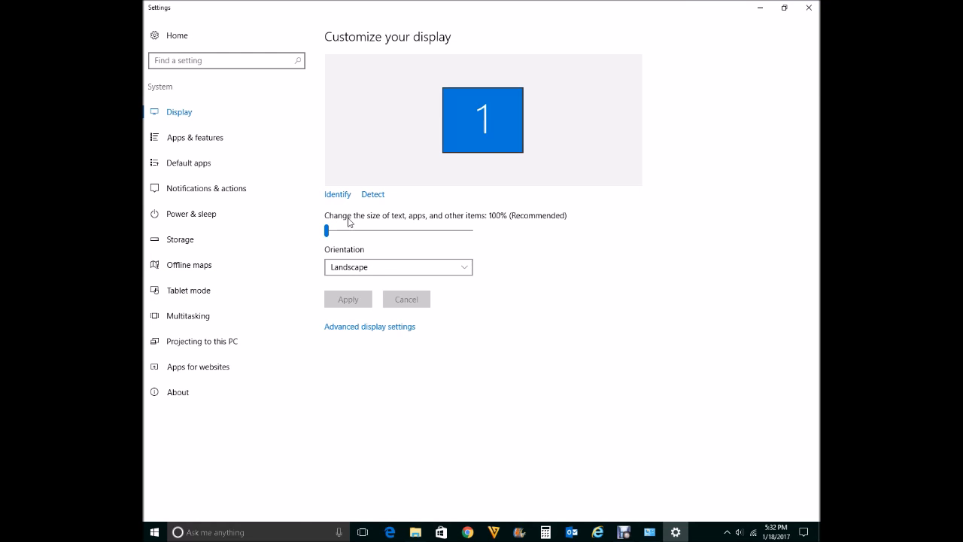
pyautogui.moveTo(440, 220)
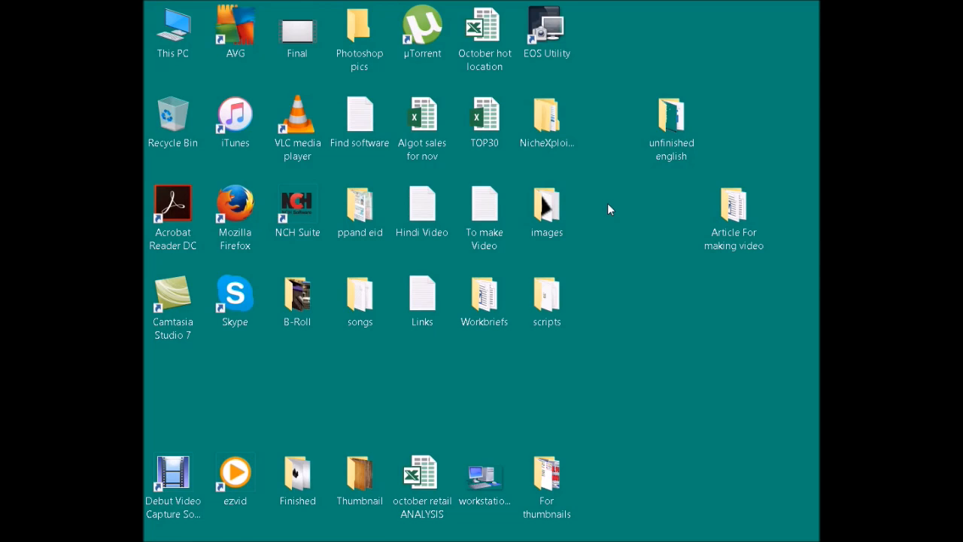
pyautogui.moveTo(589, 278)
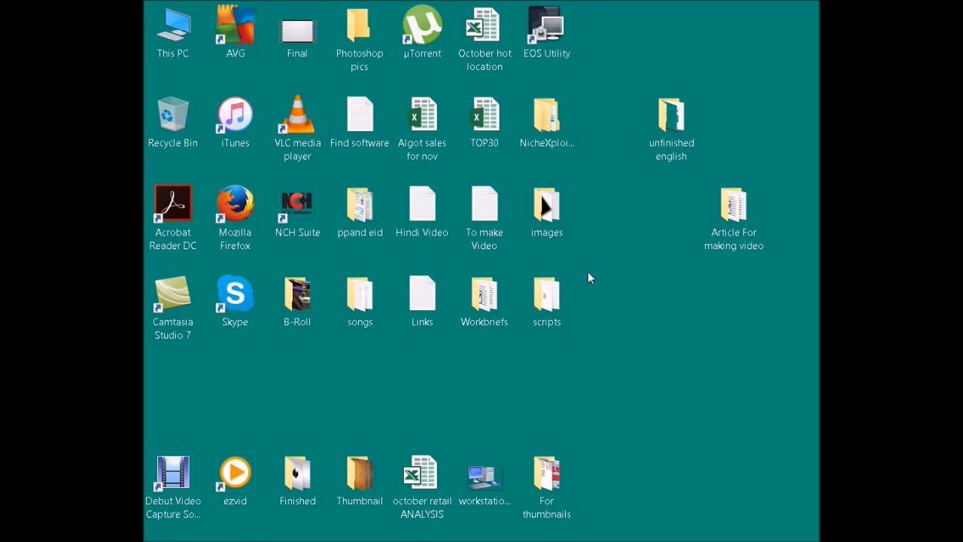
# Step: Reopen Display settings from the enlarged desktop's context menu
pyautogui.rightClick(598, 340)
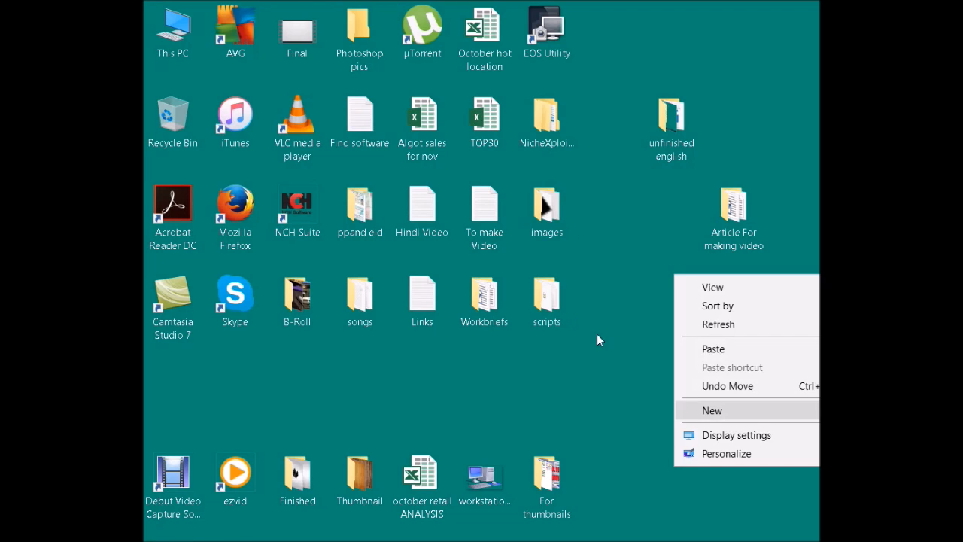
pyautogui.click(735, 435)
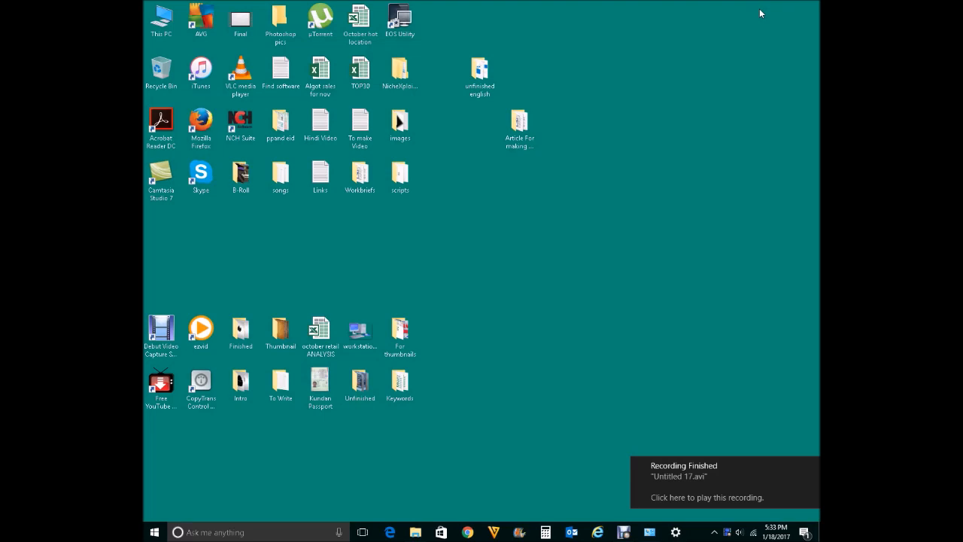
pyautogui.moveTo(697, 193)
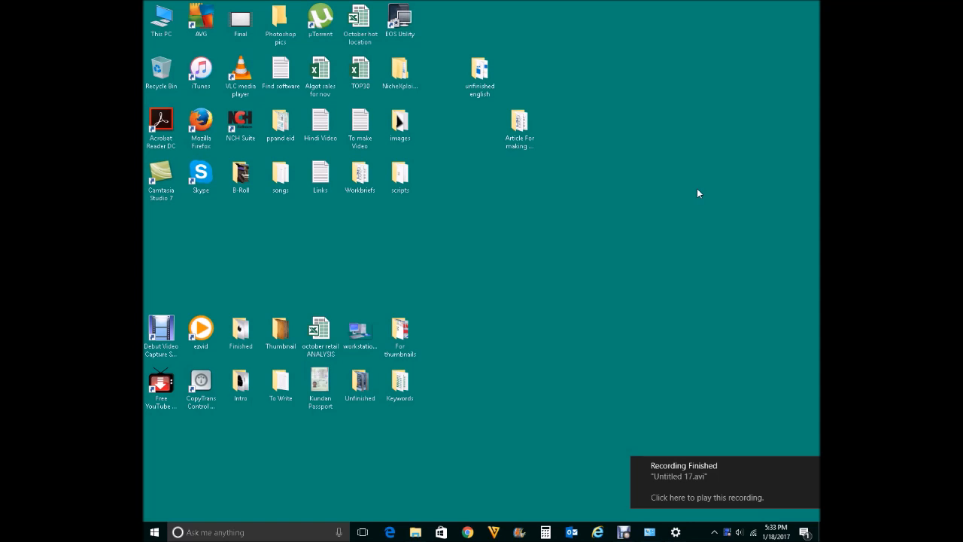
pyautogui.click(519, 124)
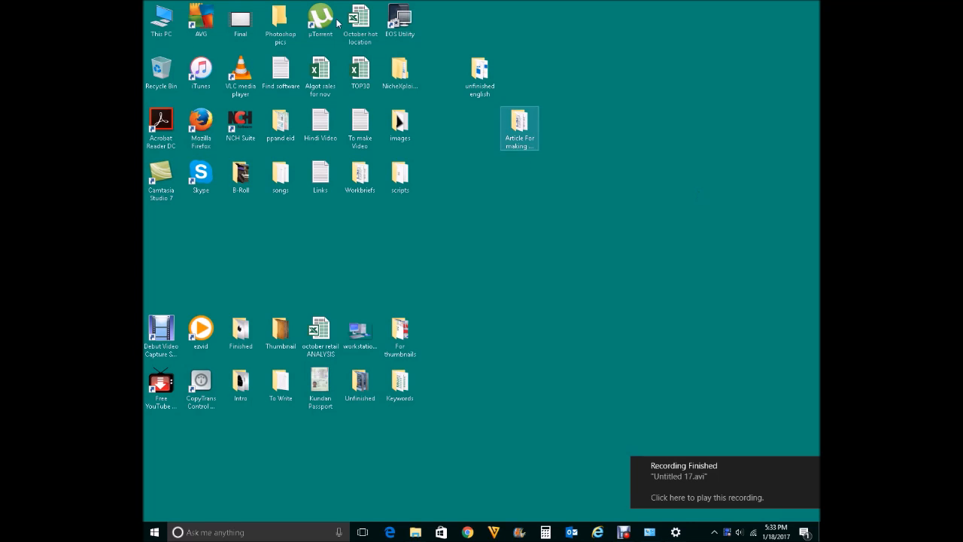